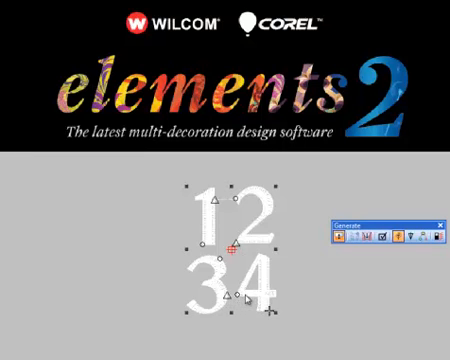
{"action": "mouse_move", "coordinate": [360, 268]}
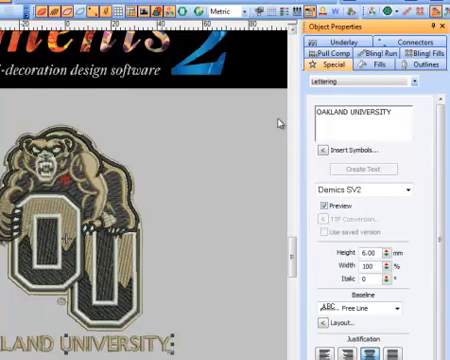
Switch the OAKLAND UNIVERSITY design's units between Metric and U.S. from the toolbar dropdown.
{"action": "left_click", "coordinate": [214, 12]}
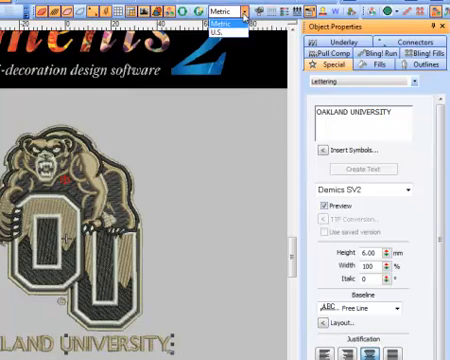
{"action": "left_click", "coordinate": [226, 21]}
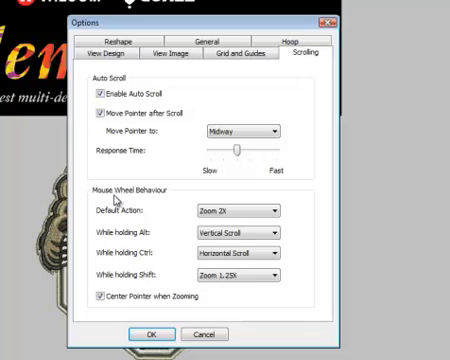
{"action": "mouse_move", "coordinate": [164, 209]}
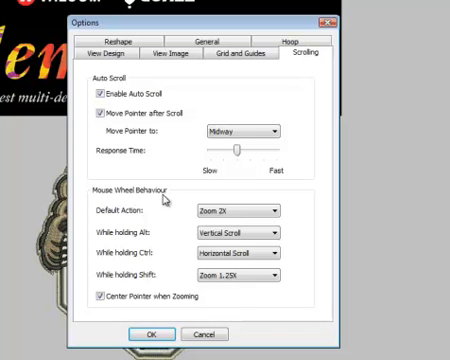
{"action": "mouse_move", "coordinate": [148, 213]}
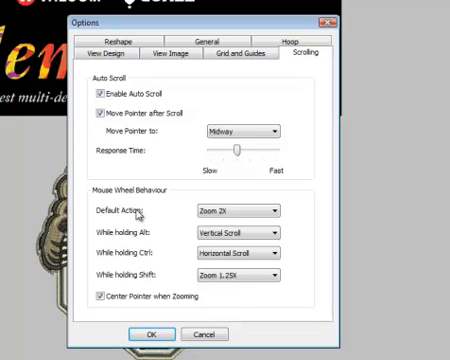
Review the Mouse Wheel Behaviour settings: Zoom 2X default, Zoom 1.25X alternative.
{"action": "left_click", "coordinate": [274, 210]}
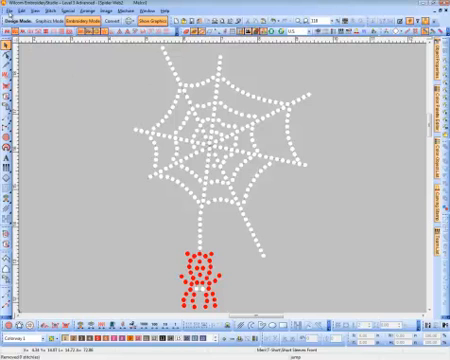
Show the spider web design's approval sheet in Print Preview.
{"action": "left_click", "coordinate": [11, 11]}
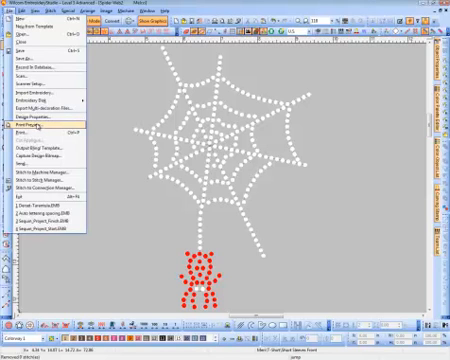
{"action": "left_click", "coordinate": [32, 124]}
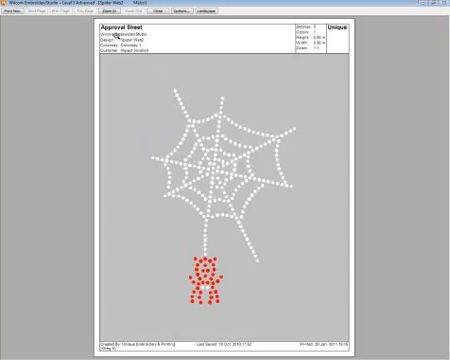
{"action": "mouse_move", "coordinate": [172, 135]}
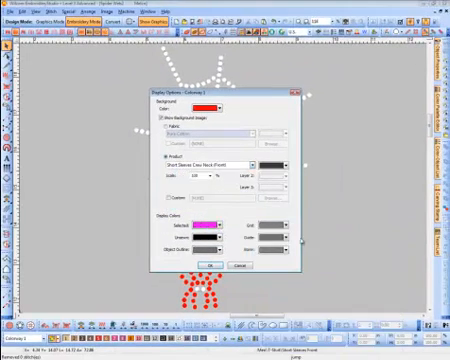
Give the crew-neck shirt backdrop a dark garment colour from the palette.
{"action": "left_click", "coordinate": [298, 163]}
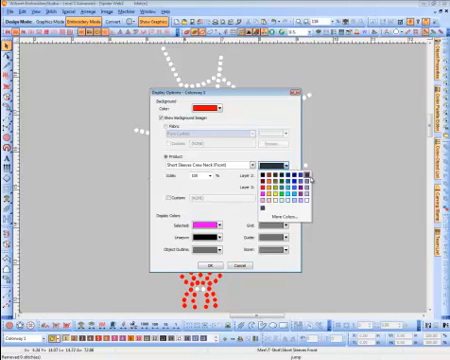
{"action": "left_click", "coordinate": [300, 166]}
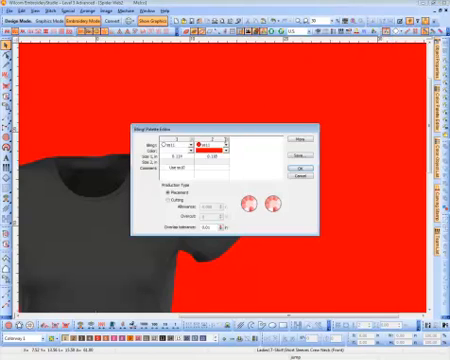
Close the Bling Palette Editor and preview the approval sheet with the shirt backdrop.
{"action": "left_click", "coordinate": [204, 145]}
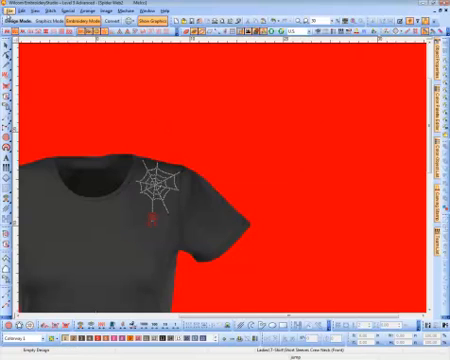
{"action": "left_click", "coordinate": [14, 16]}
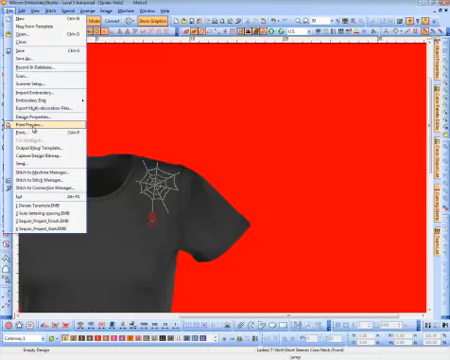
{"action": "left_click", "coordinate": [24, 129]}
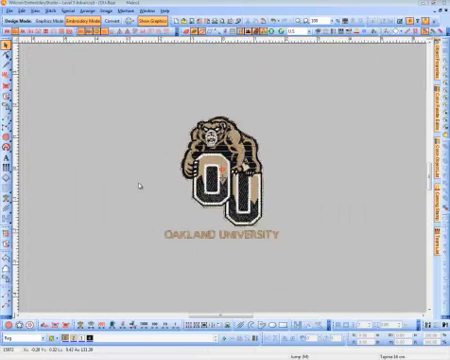
{"action": "mouse_move", "coordinate": [266, 82]}
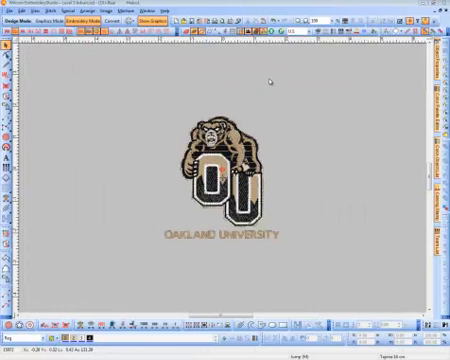
{"action": "mouse_move", "coordinate": [157, 175]}
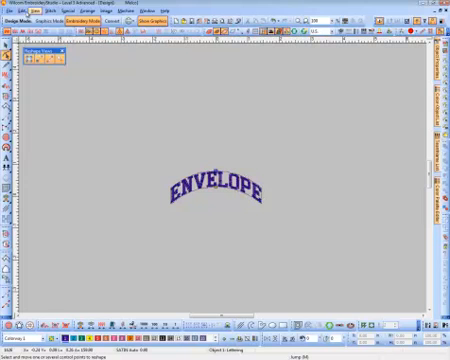
Change the ENVELOPE lettering's arch envelope to a Perspective envelope.
{"action": "left_click", "coordinate": [20, 10]}
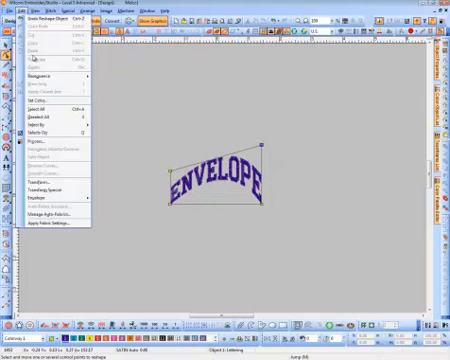
{"action": "left_click", "coordinate": [47, 176]}
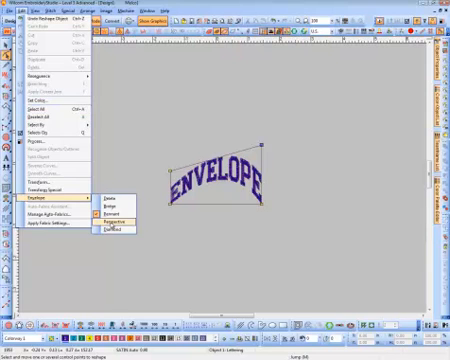